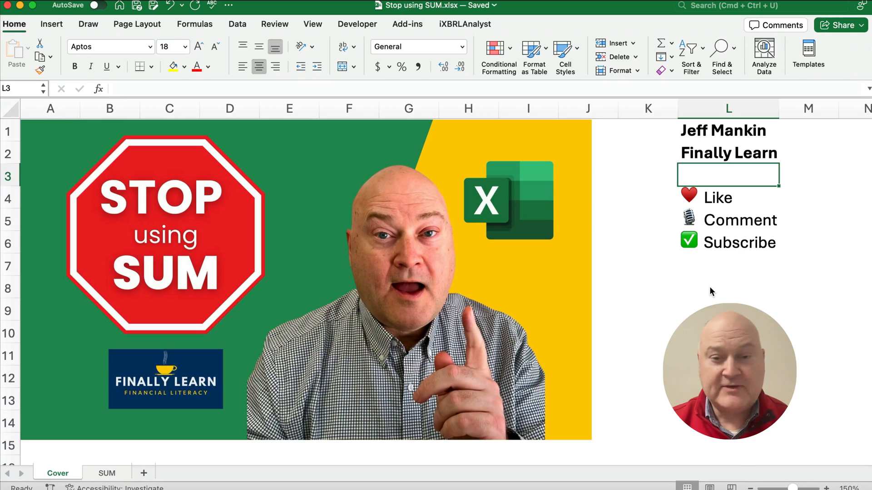
Switch to the SUM worksheet containing the product sales figures.
left_click(107, 473)
type("=")
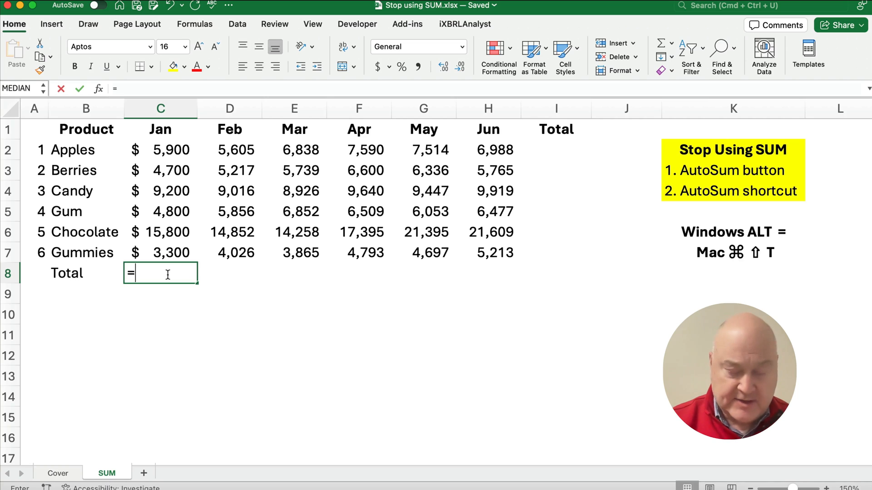
Enter a SUM formula over the Jan figures C2:C7 in C8, giving $43,700.
type("sum")
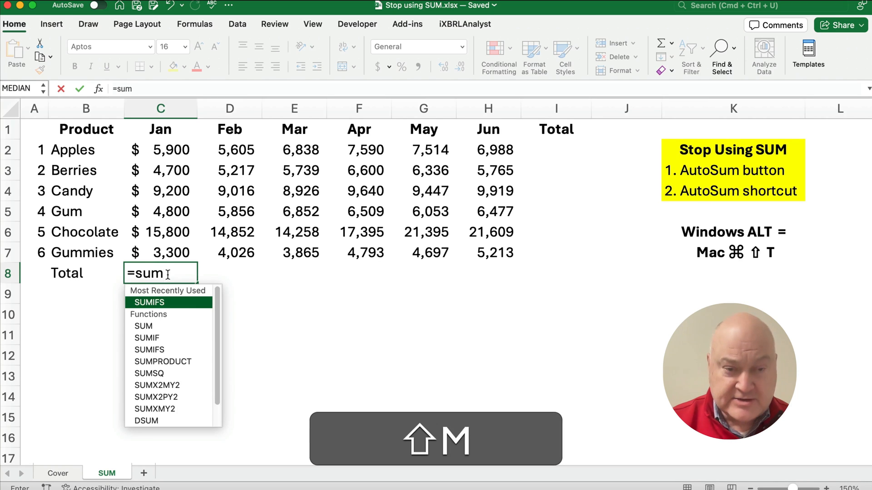
left_click_drag(160, 149, 160, 190)
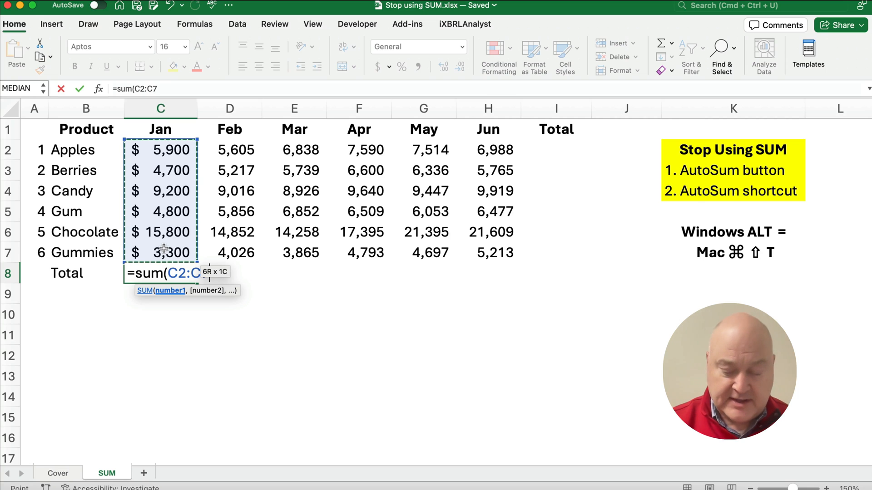
key("Return")
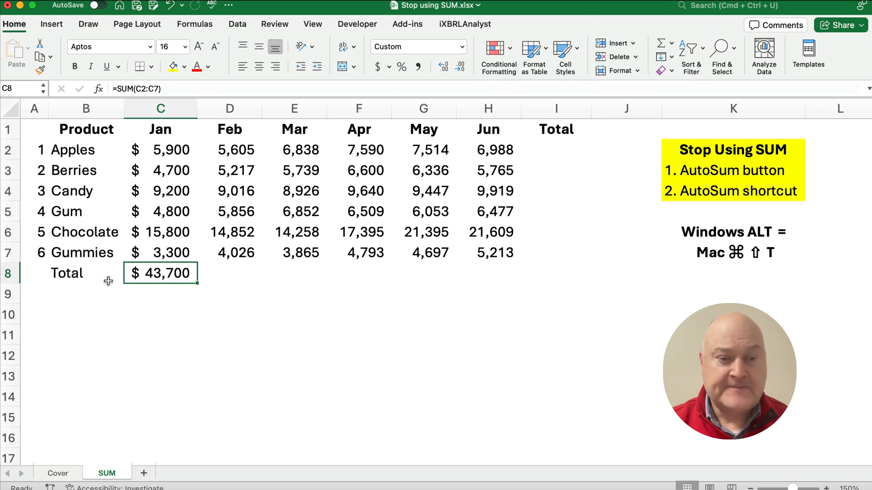
mouse_move(198, 283)
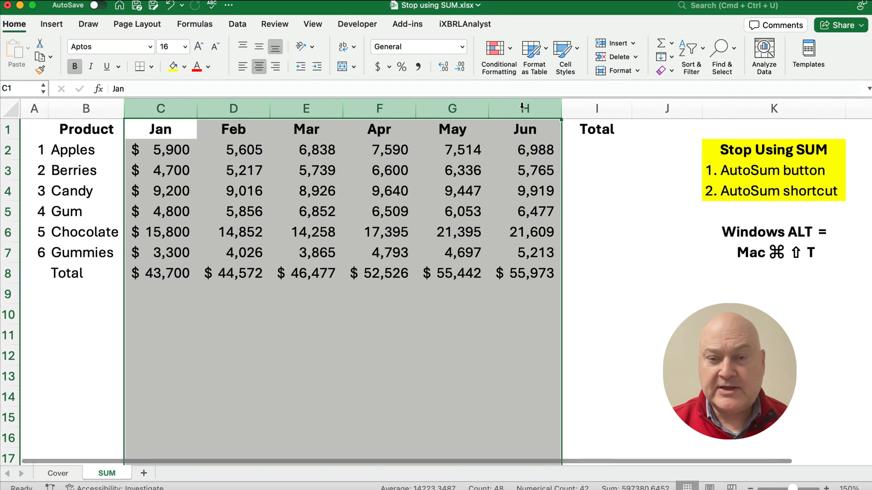
Total Apples Jan–Jun with =SUM in column I and extend totals to grand total $298,690.
left_click(596, 170)
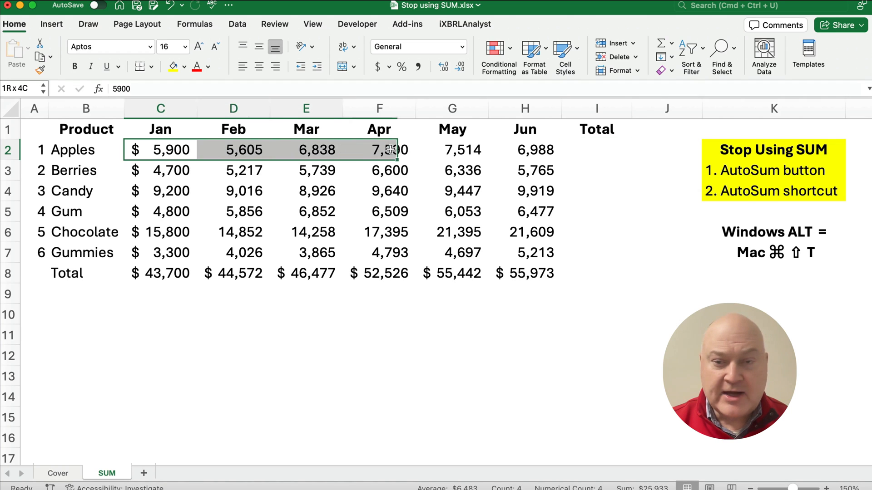
type("=")
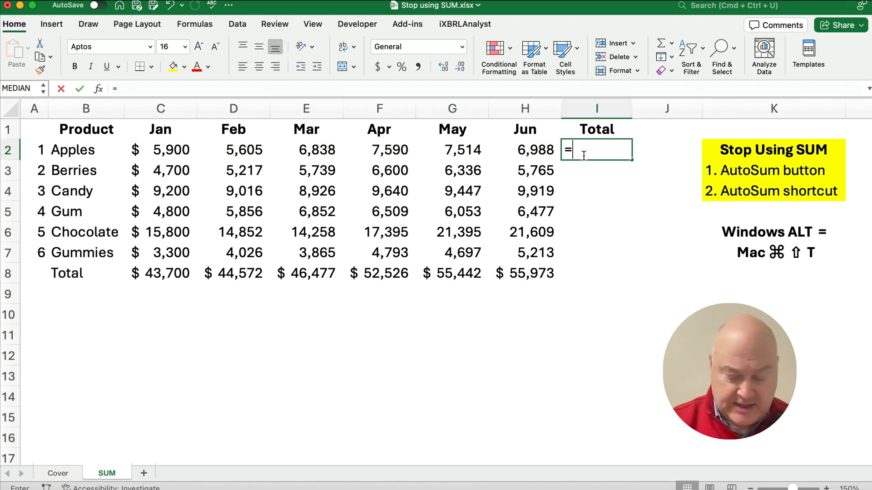
type("sum")
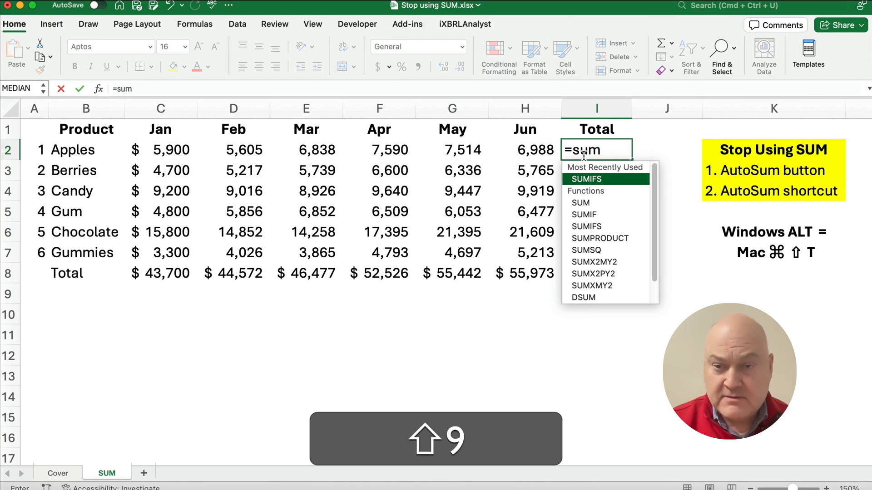
left_click_drag(161, 149, 305, 149)
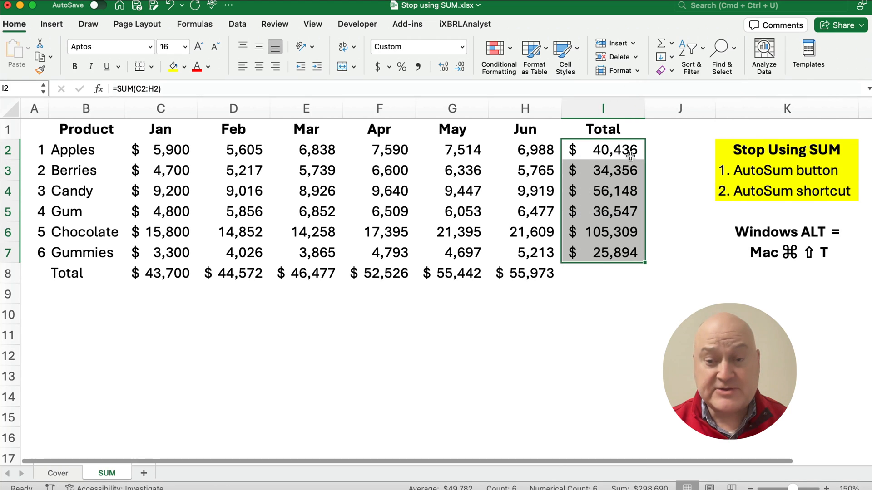
left_click(562, 273)
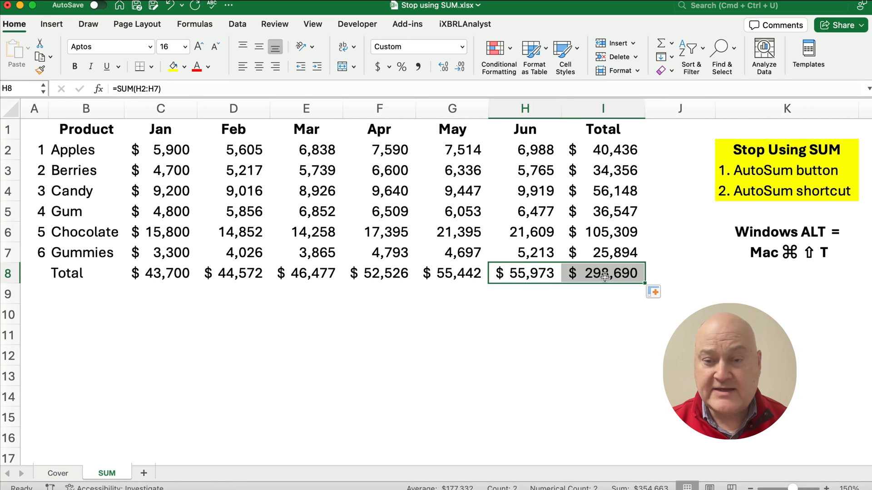
left_click(602, 272)
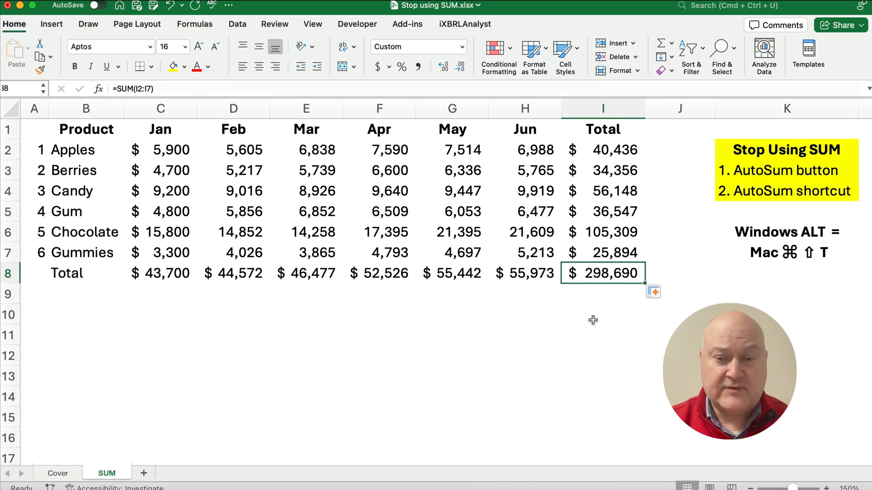
mouse_move(151, 276)
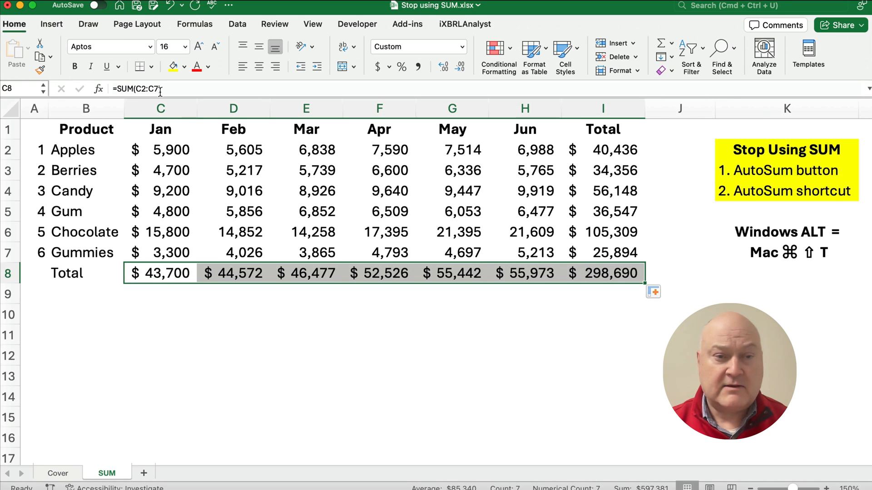
Apply a Top and Double Bottom Border to the Total row cells.
left_click(152, 67)
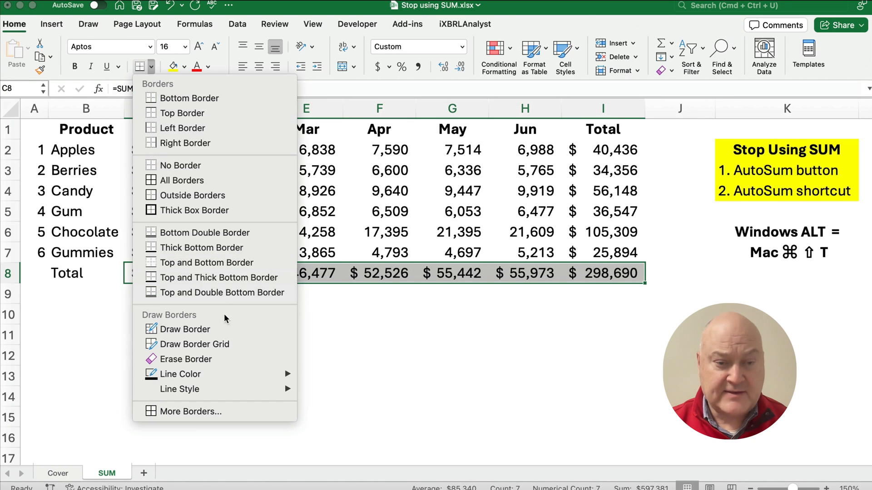
left_click(452, 356)
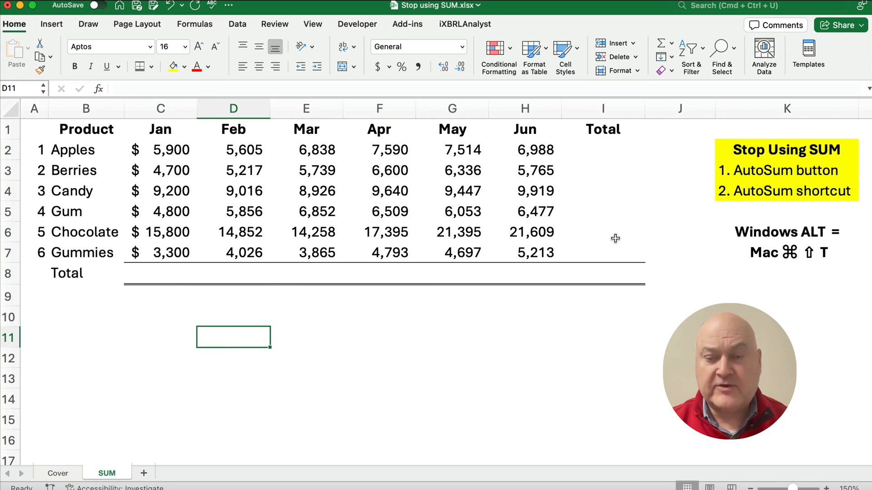
mouse_move(434, 283)
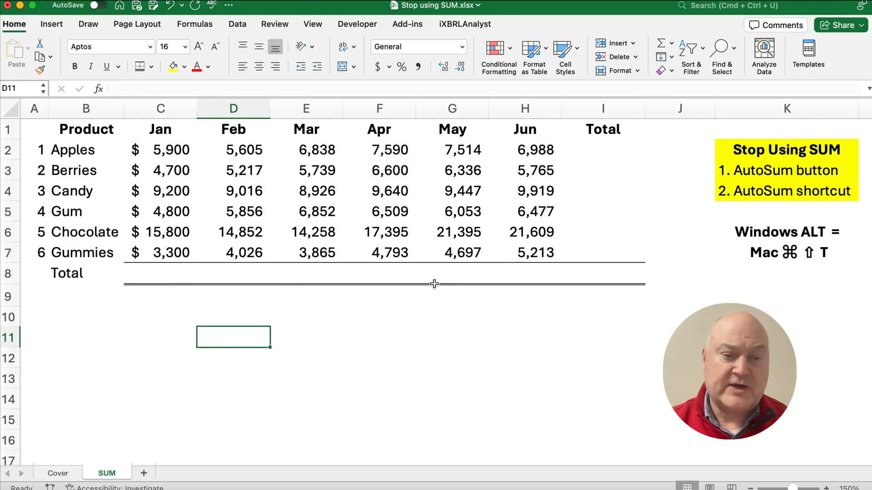
mouse_move(163, 151)
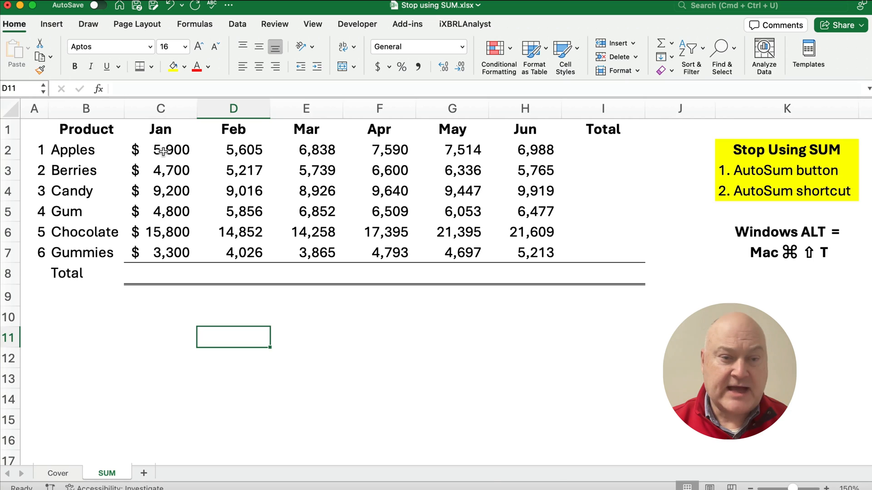
AutoSum the Jan column into the empty C8 total cell.
left_click(160, 273)
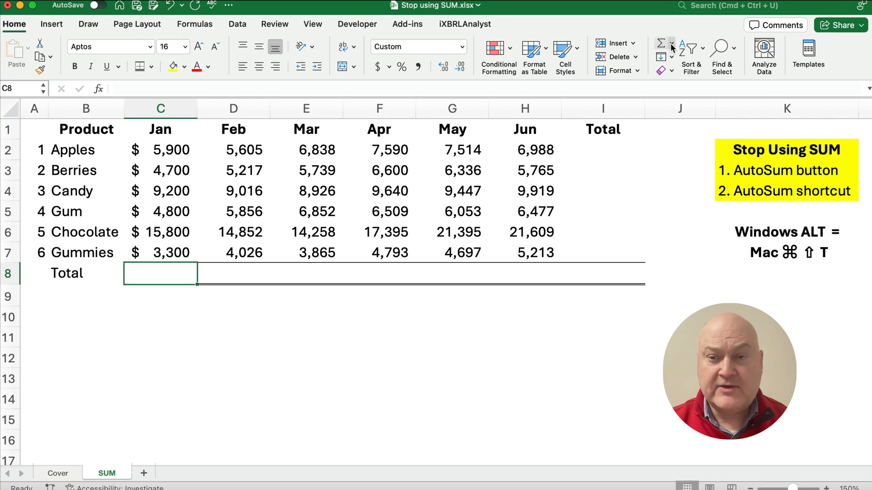
left_click(671, 44)
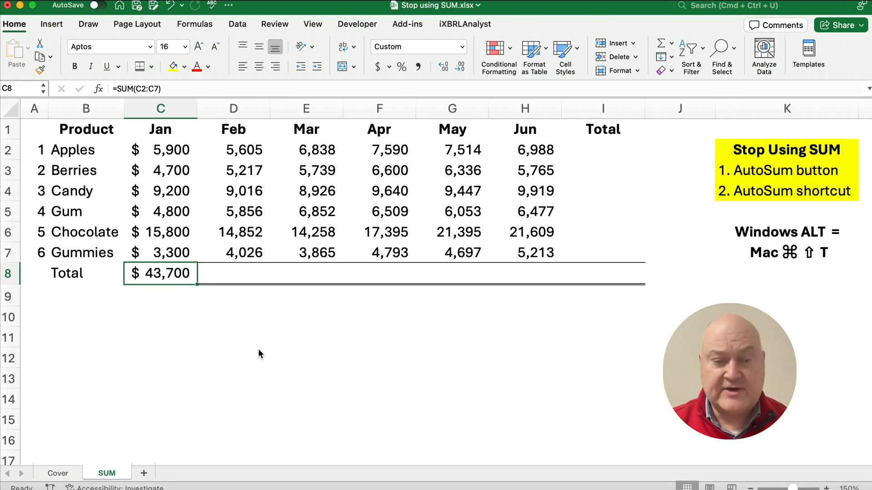
key("Delete")
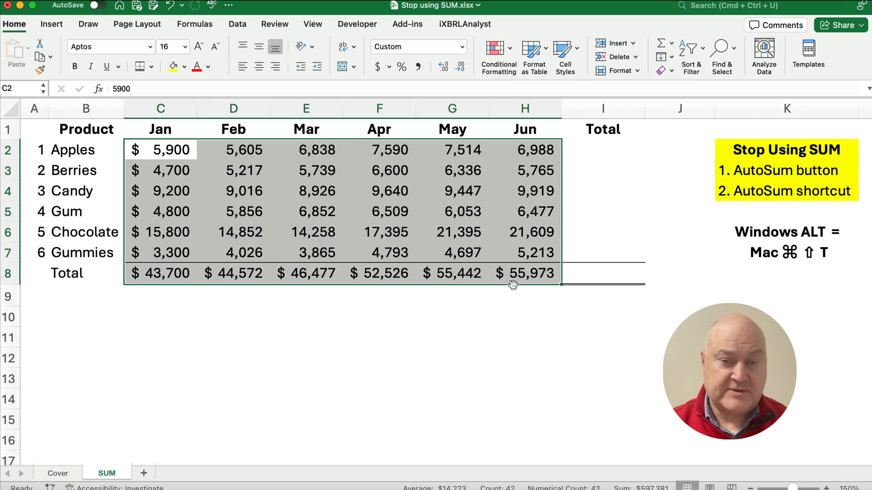
Fill product totals across the months in column I and finish the Apples total formula.
key("cmd+z")
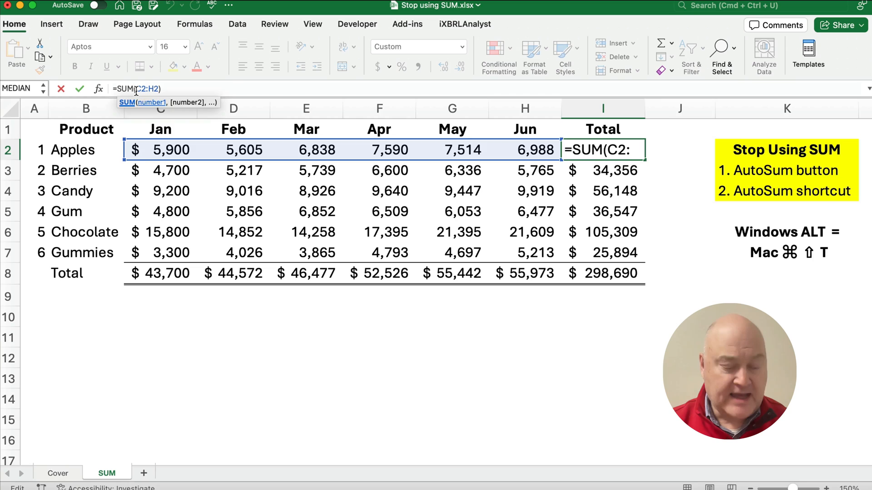
key("Return")
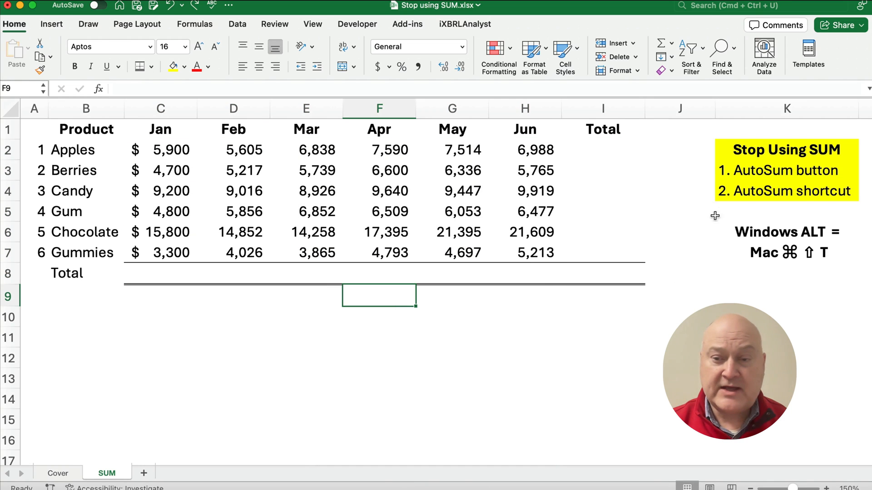
AutoSum all product, month and grand totals at once with Cmd+Shift+T, giving $298,690.
left_click(786, 191)
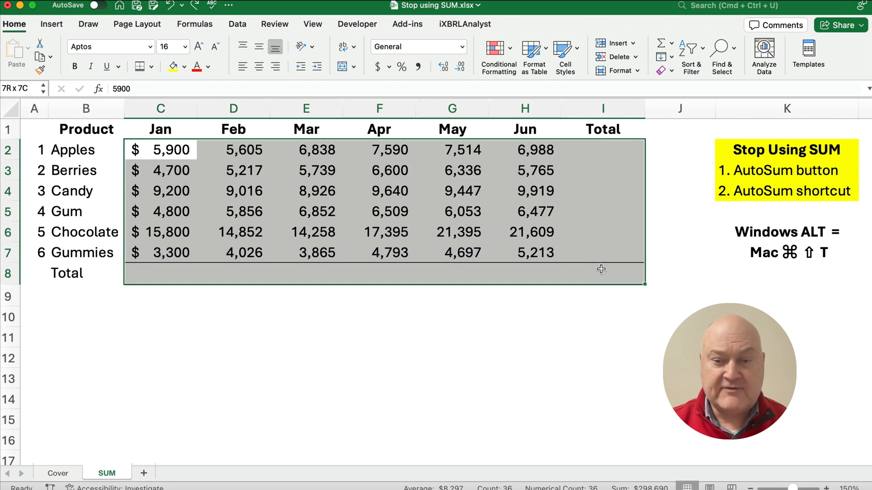
left_click(160, 149)
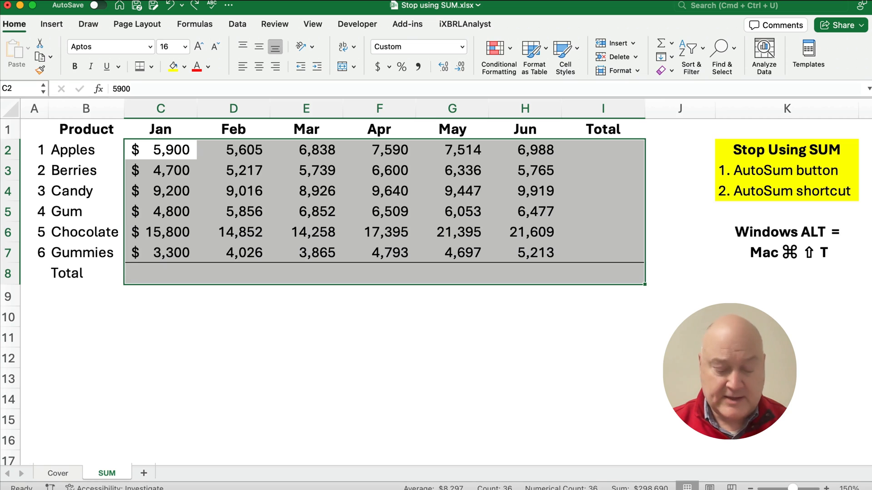
key("cmd")
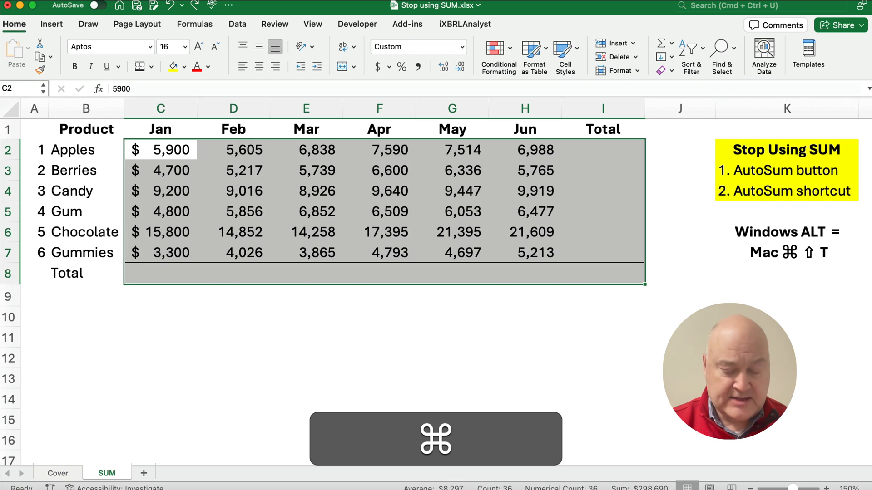
key("cmd+shift+t")
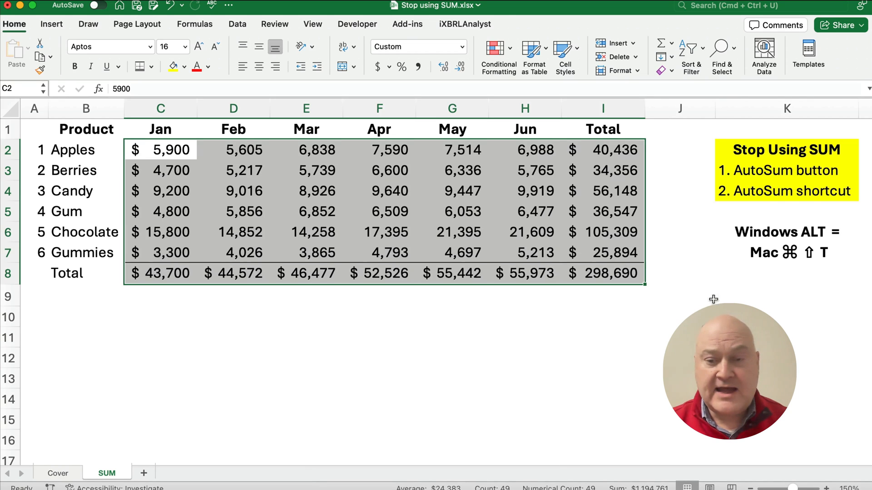
left_click(602, 273)
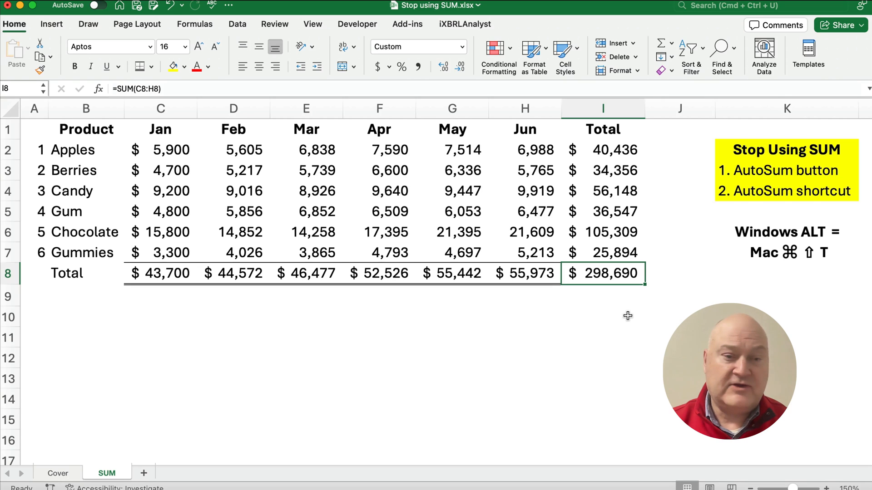